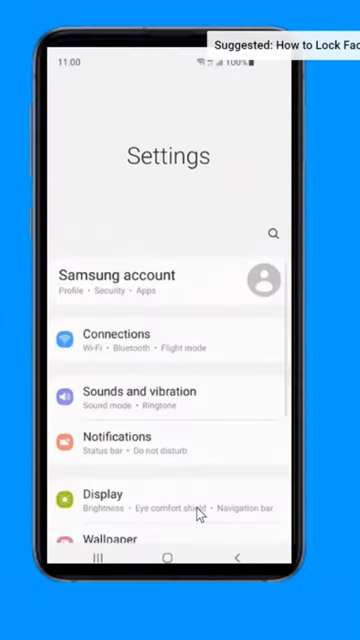
mouse_move(120, 344)
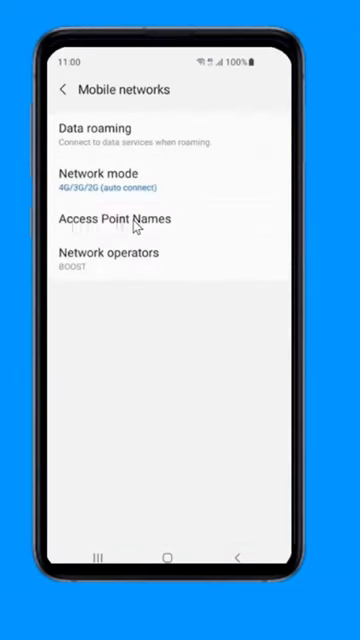
Reach the Access Point Names list under Connections > Mobile networks.
click(118, 218)
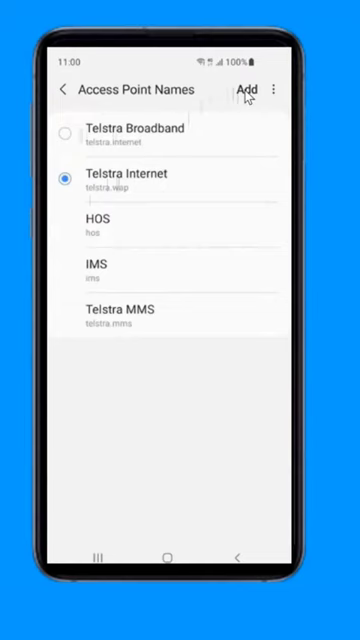
click(248, 90)
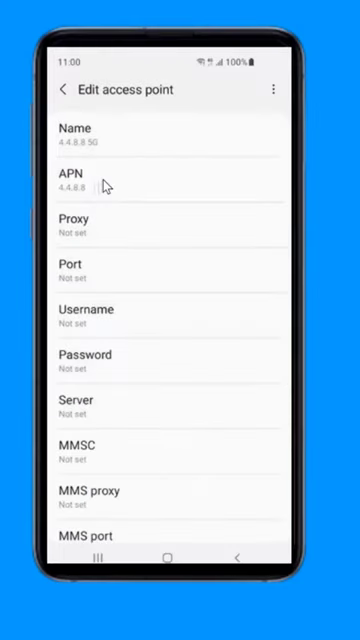
click(76, 404)
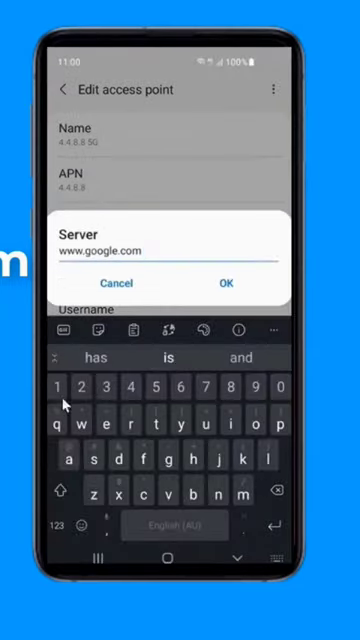
click(226, 284)
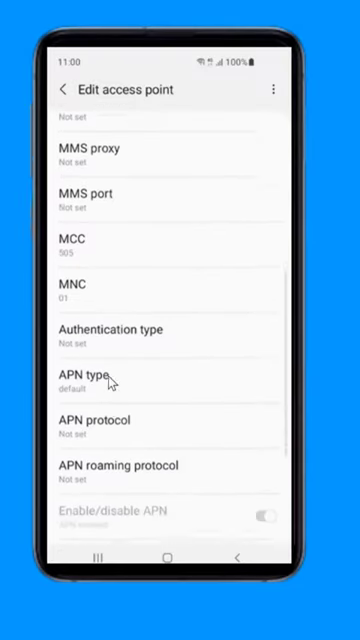
click(86, 376)
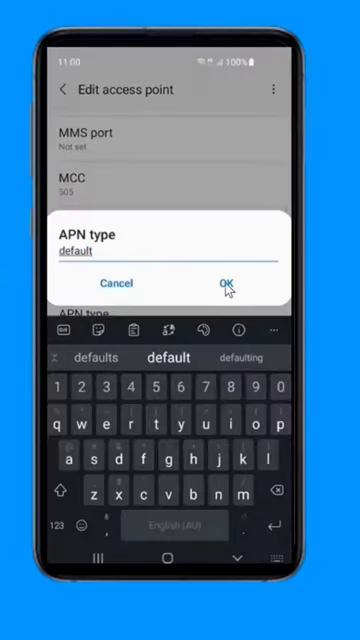
click(228, 282)
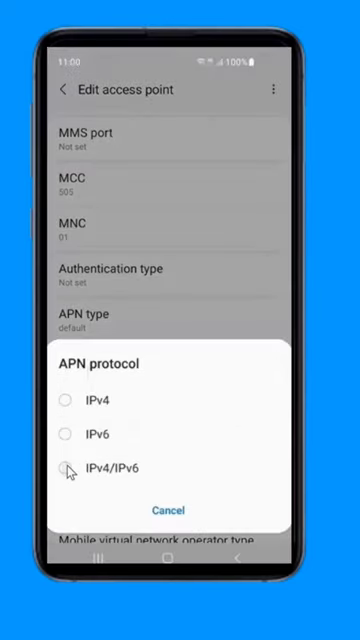
click(76, 468)
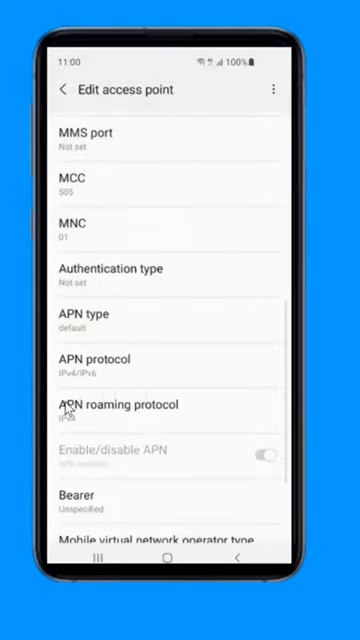
Enable all bearers including NR, save, and make 4.4.8.8 5G the active APN.
click(76, 502)
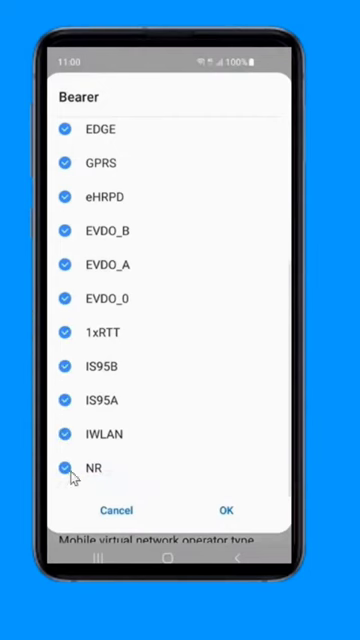
click(224, 510)
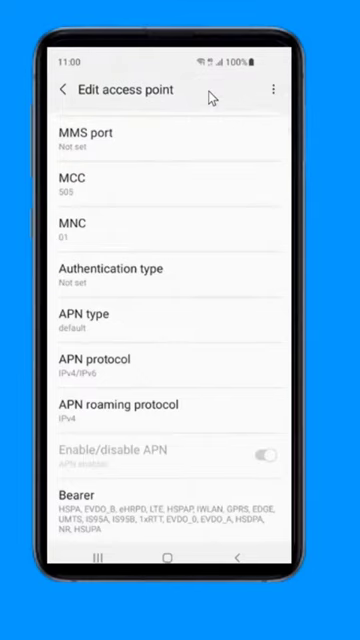
click(62, 90)
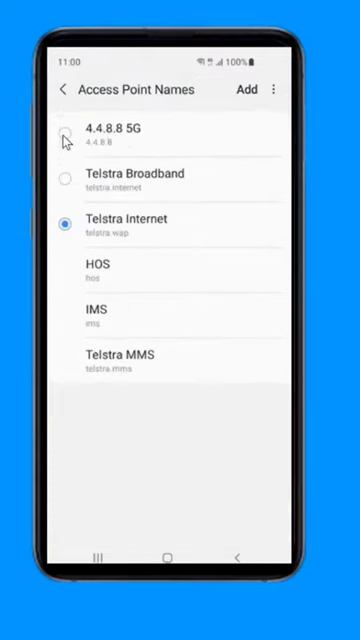
click(68, 136)
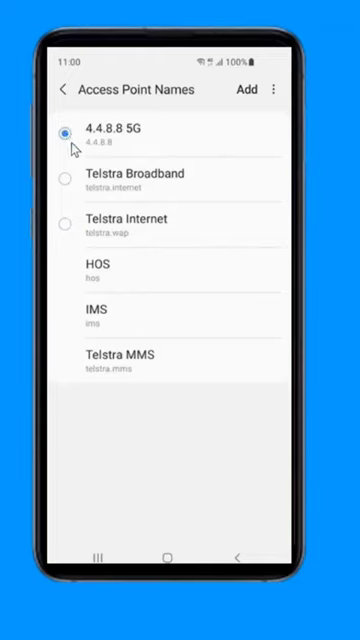